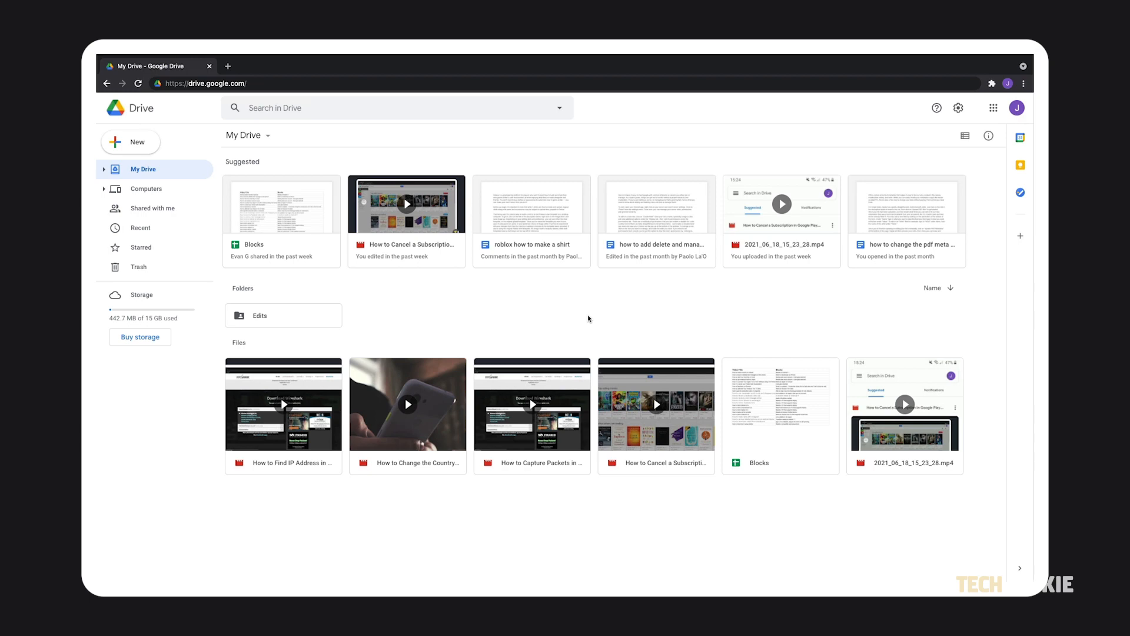
mouse_move(266, 402)
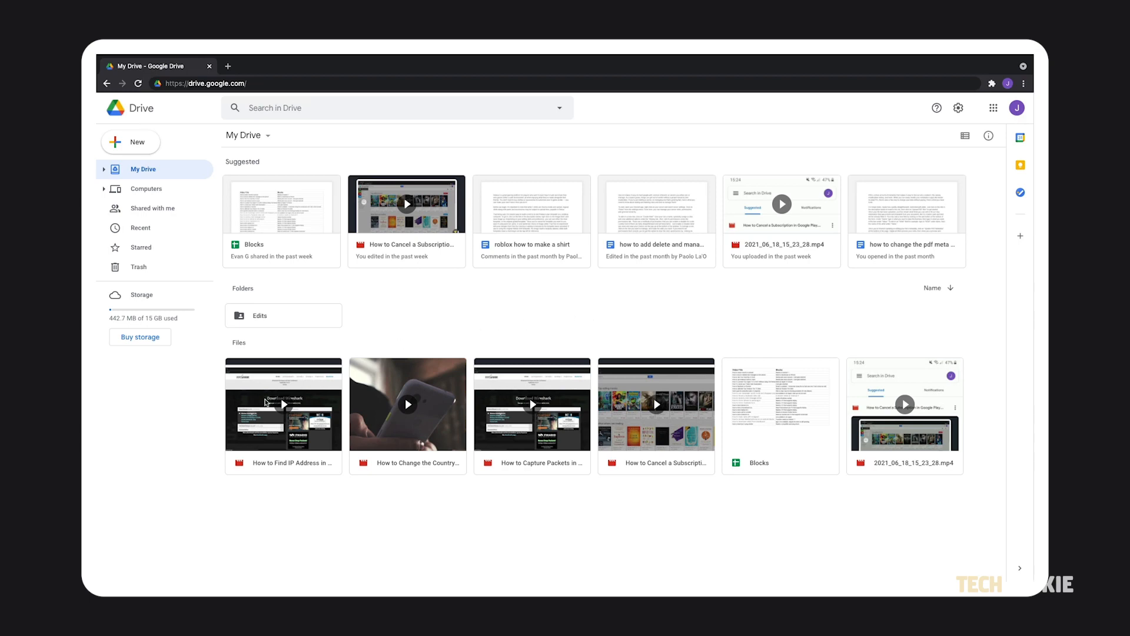
Move the IP address video and two other videos into TJ, then begin sharing TJ
right_click(283, 404)
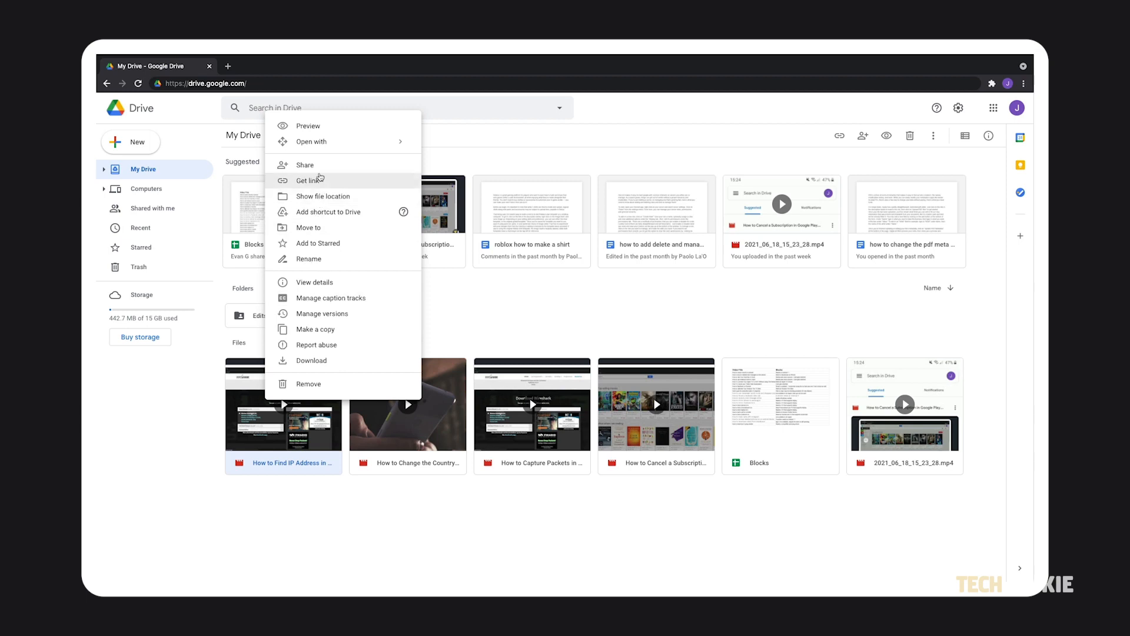
click(309, 164)
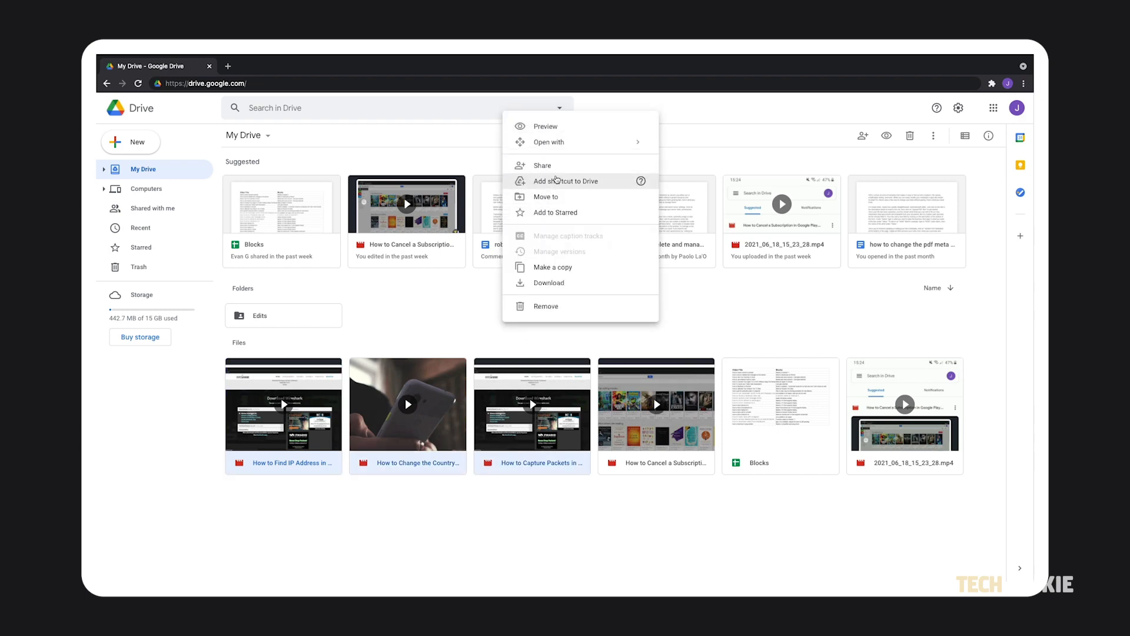
click(542, 164)
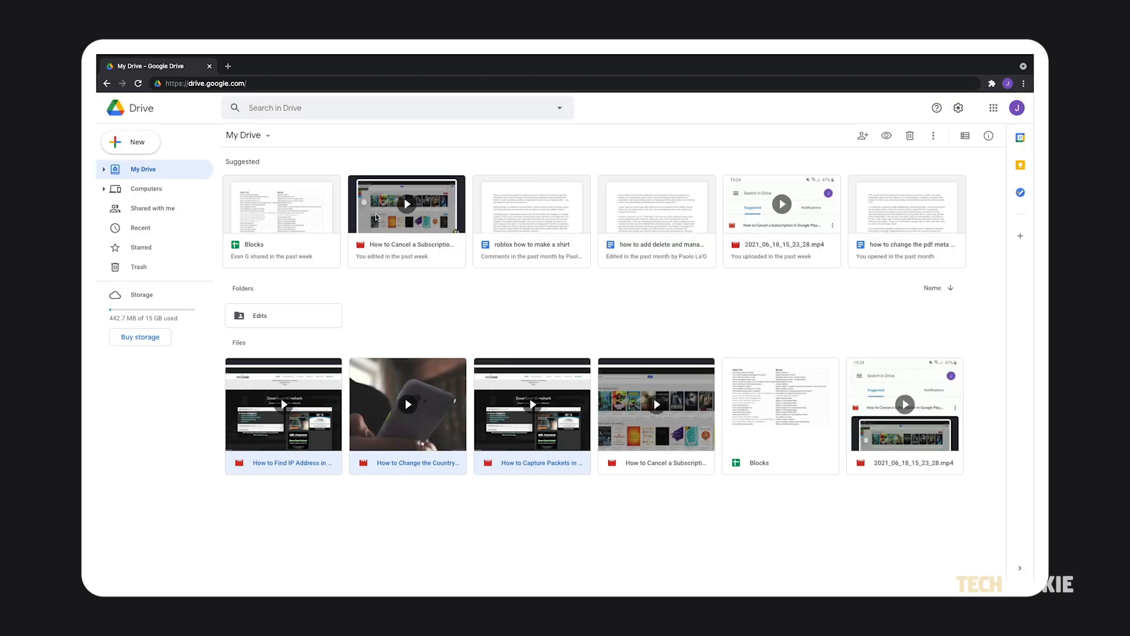
click(131, 142)
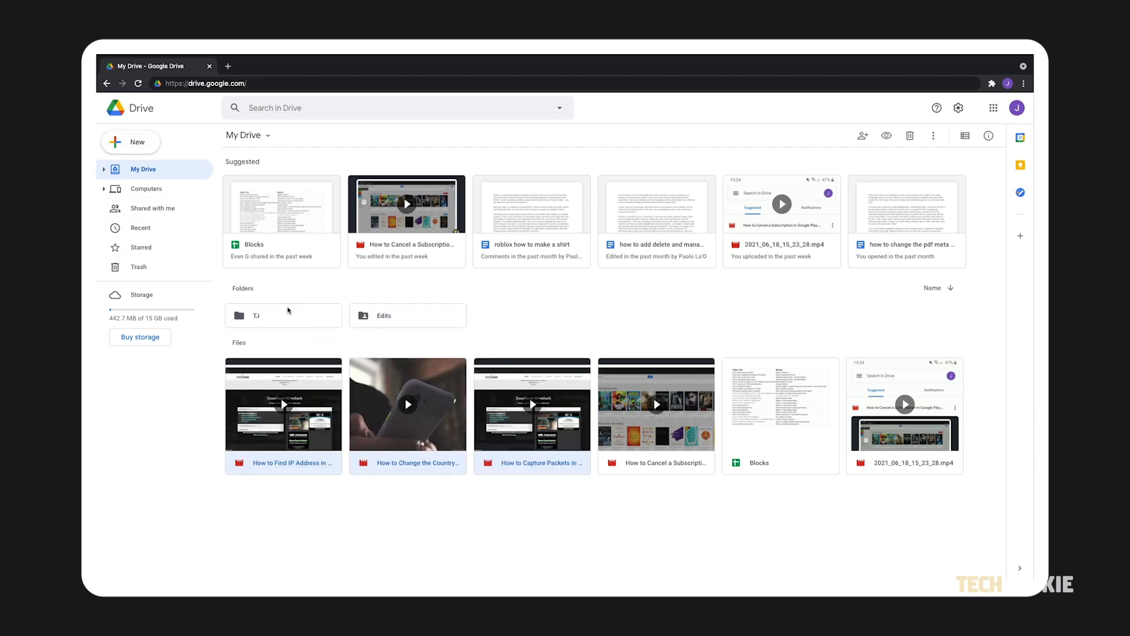
right_click(282, 315)
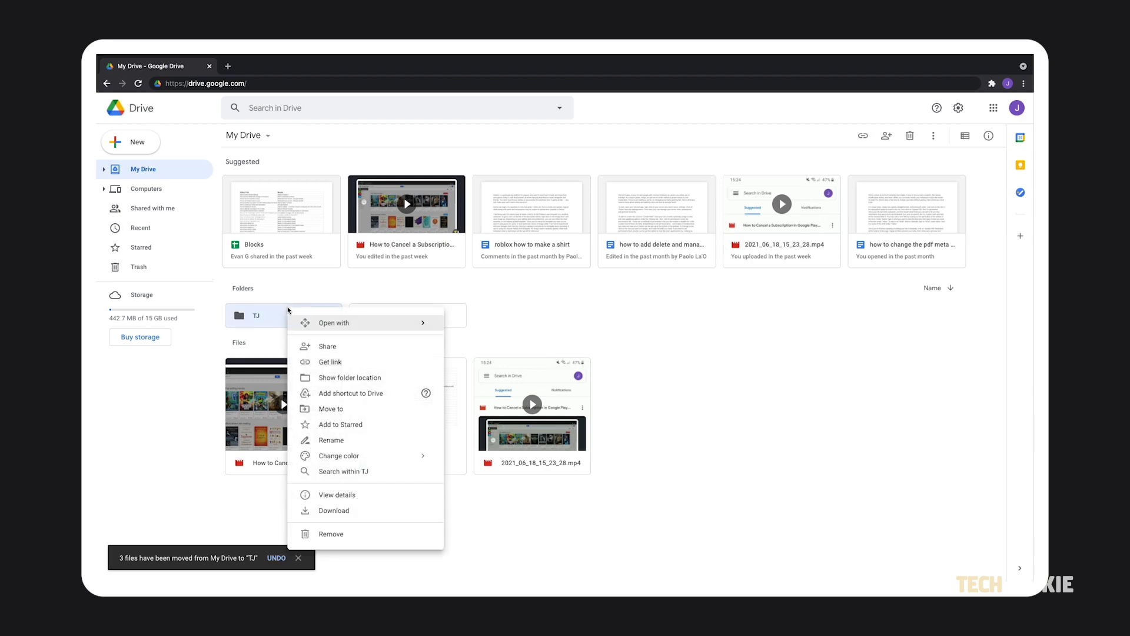
click(327, 346)
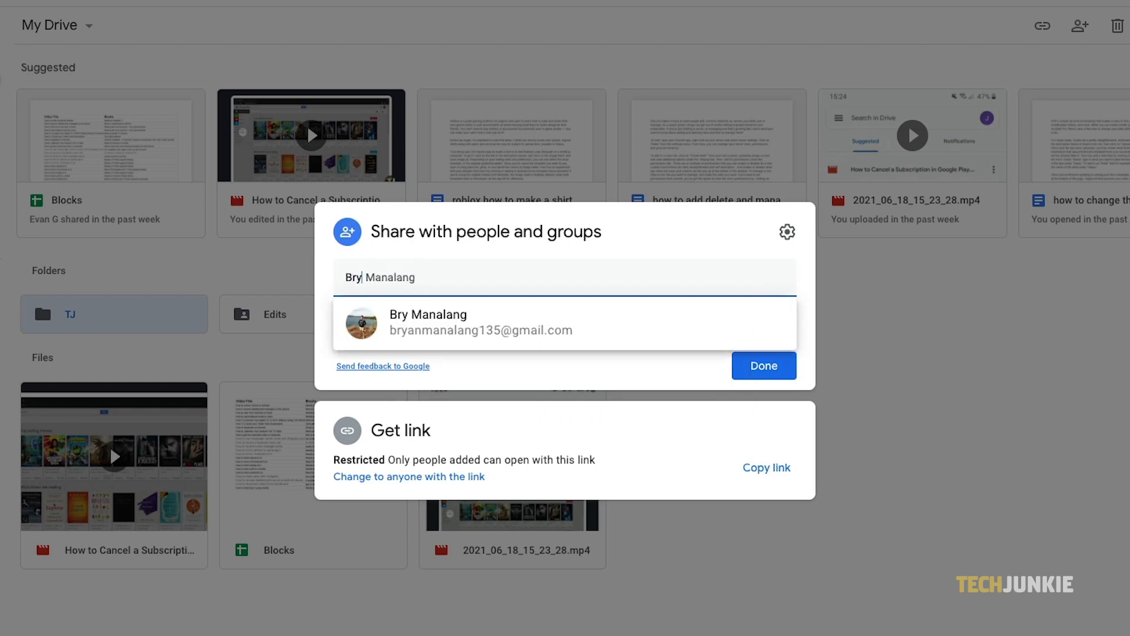
Share TJ with the suggested contact as Editor, with Notify people turned off
click(428, 322)
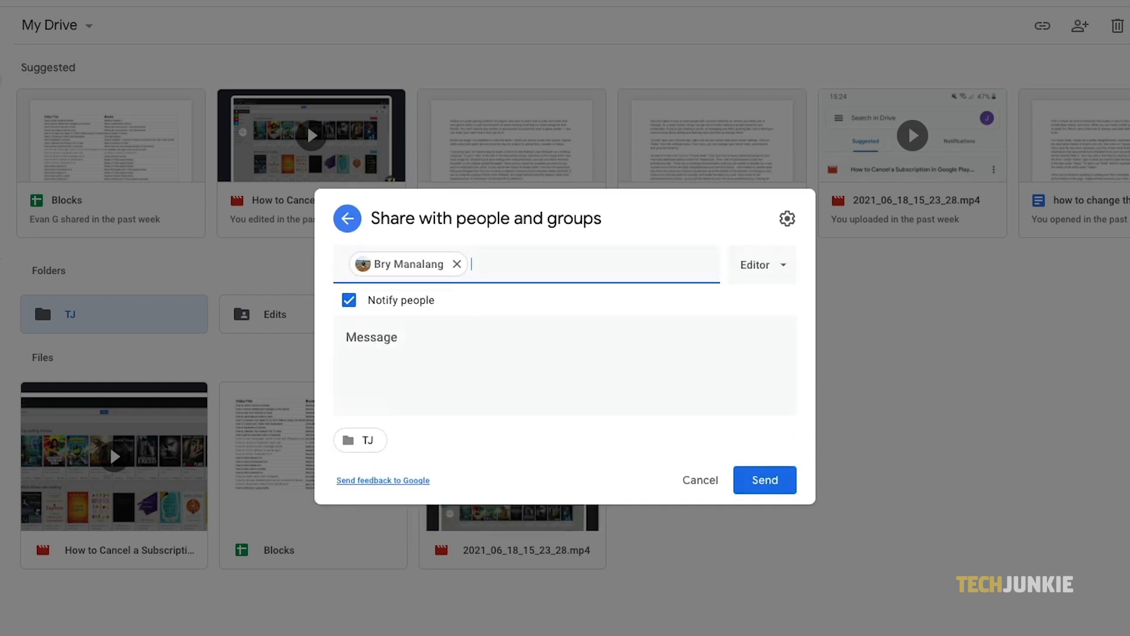
click(760, 264)
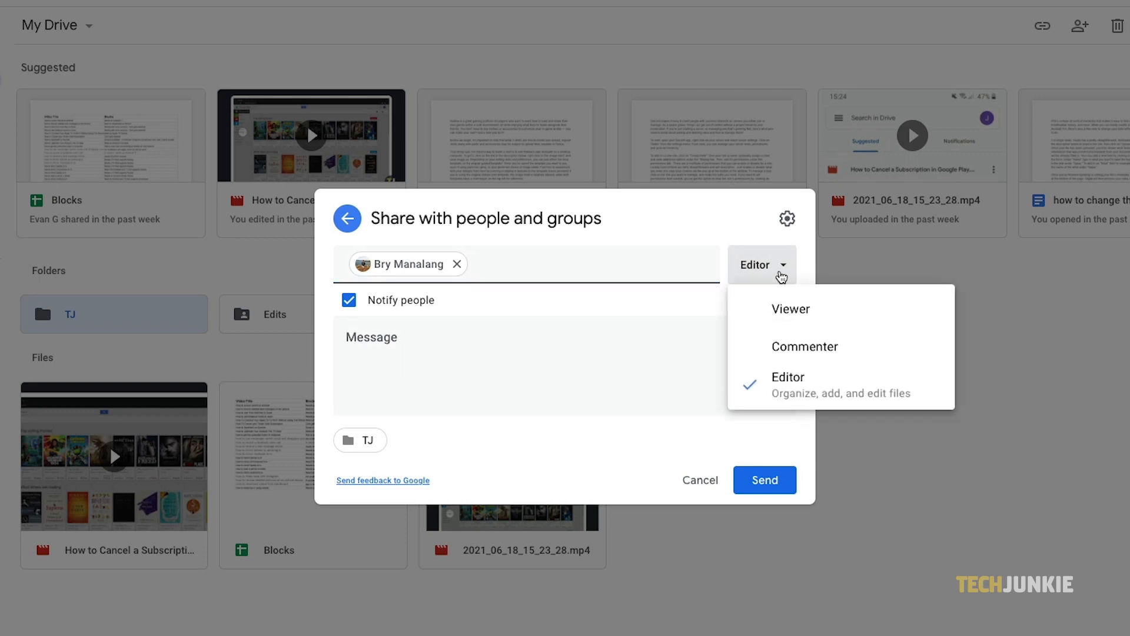
click(760, 265)
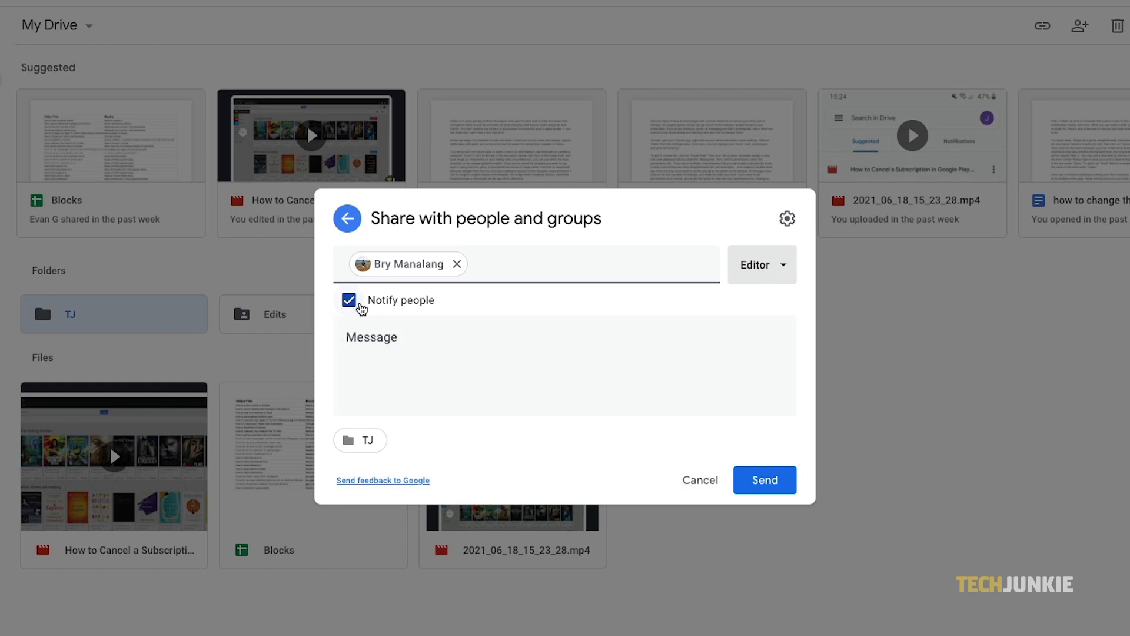
click(349, 301)
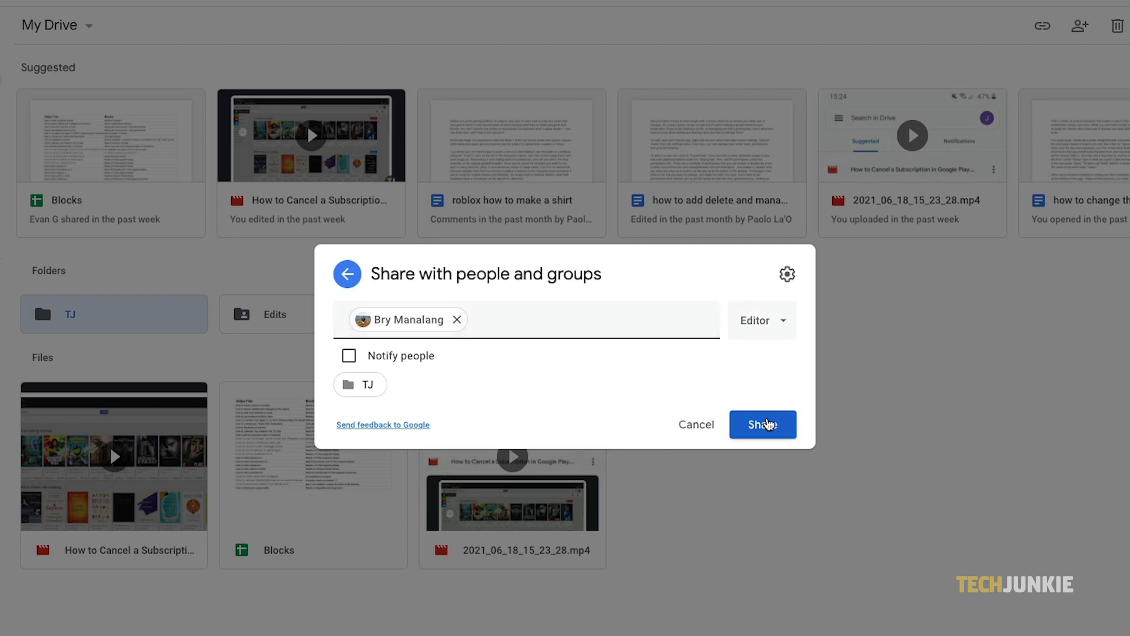
click(762, 423)
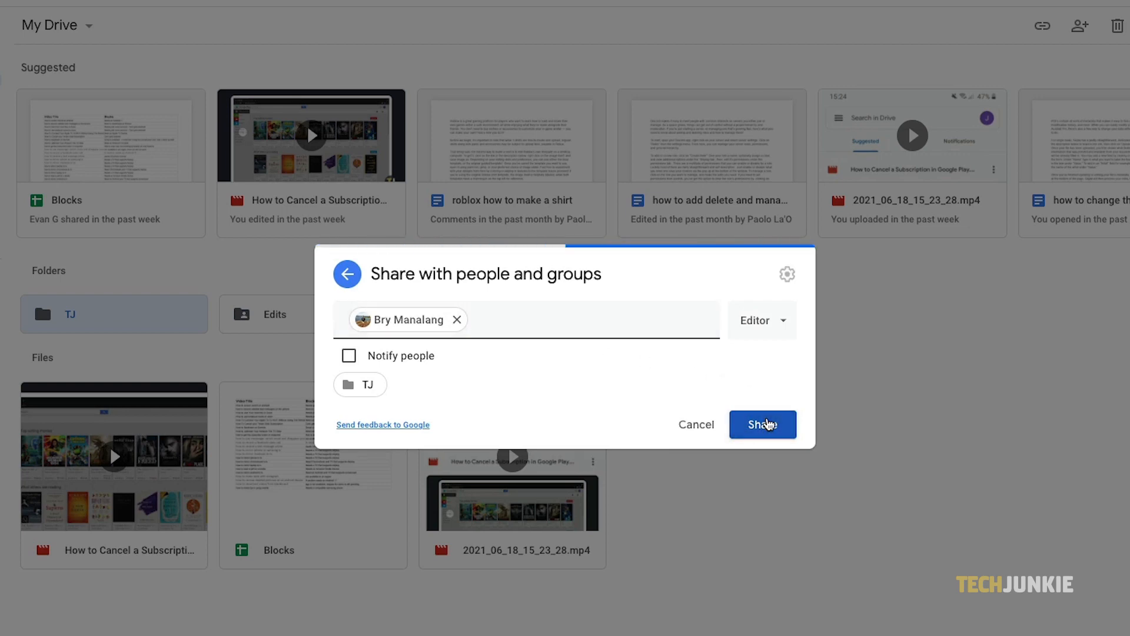
click(761, 424)
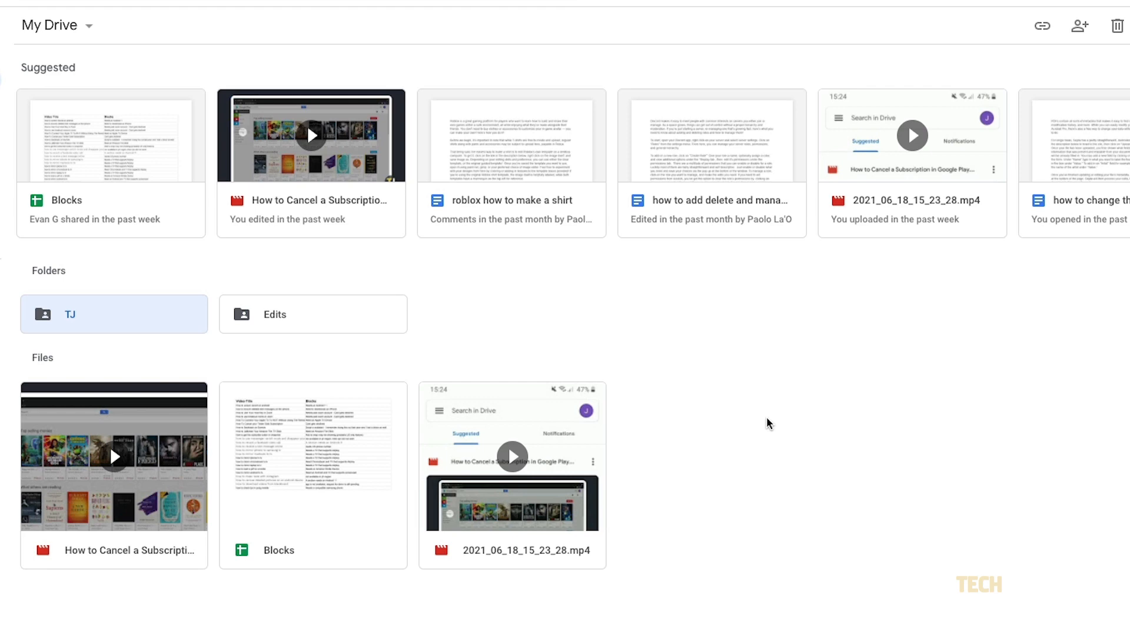
mouse_move(212, 349)
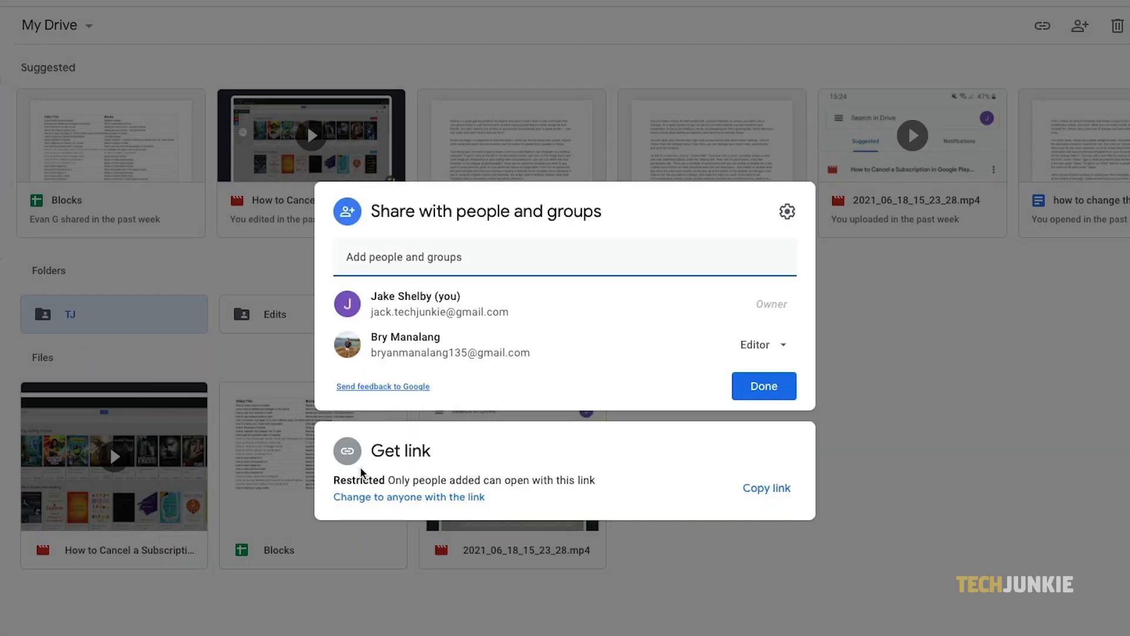
Set TJ's link access to anyone with the link as Viewer and copy the link
click(409, 497)
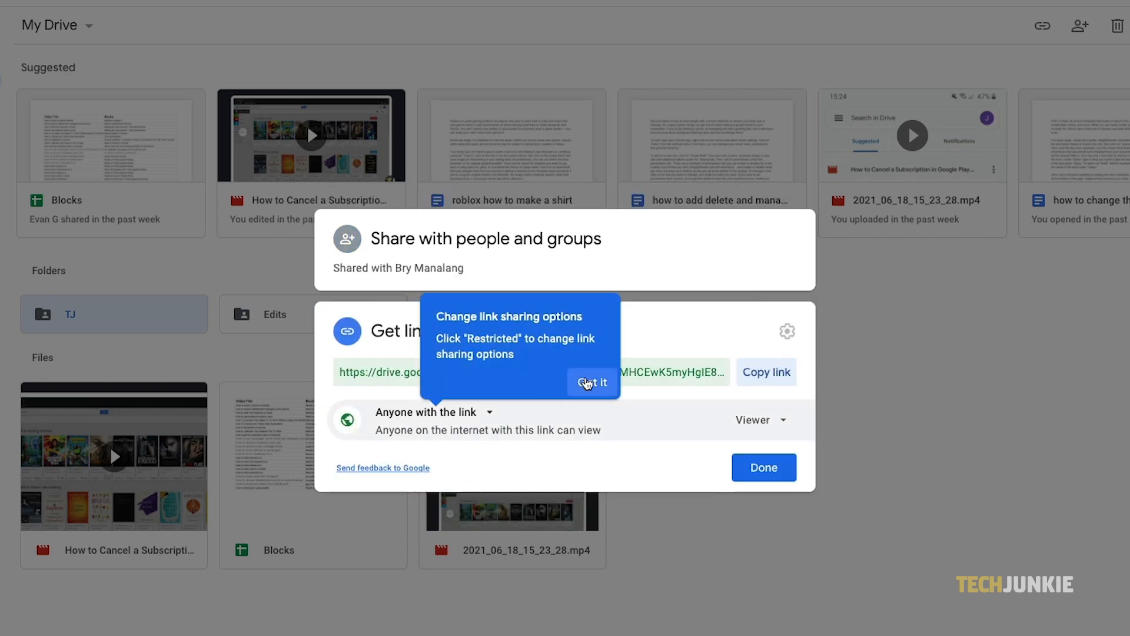
click(757, 419)
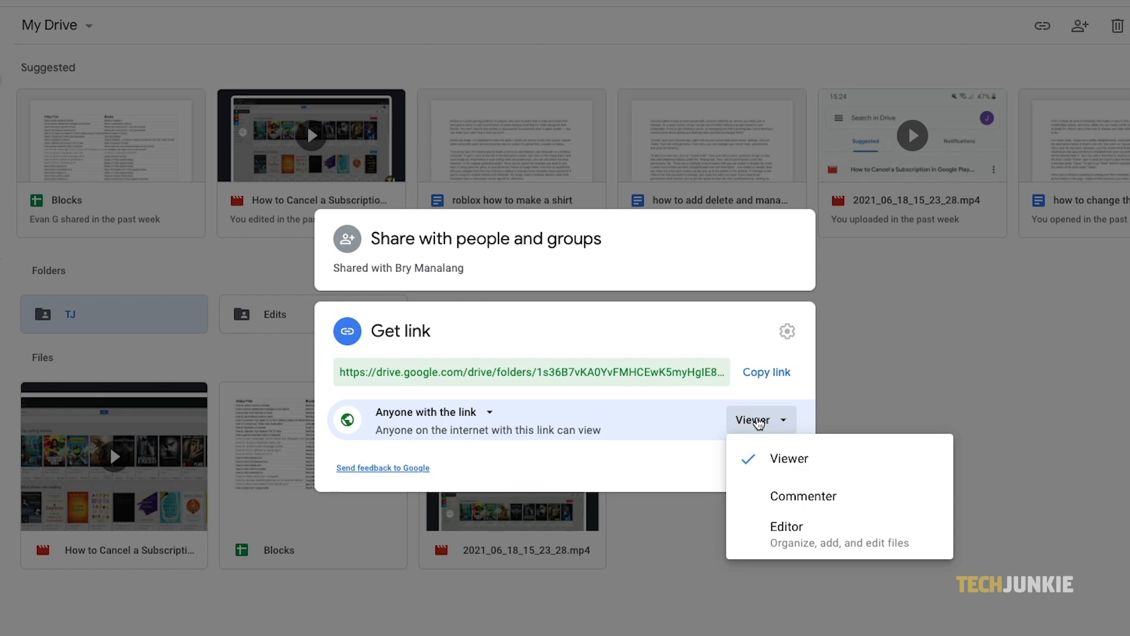
click(787, 458)
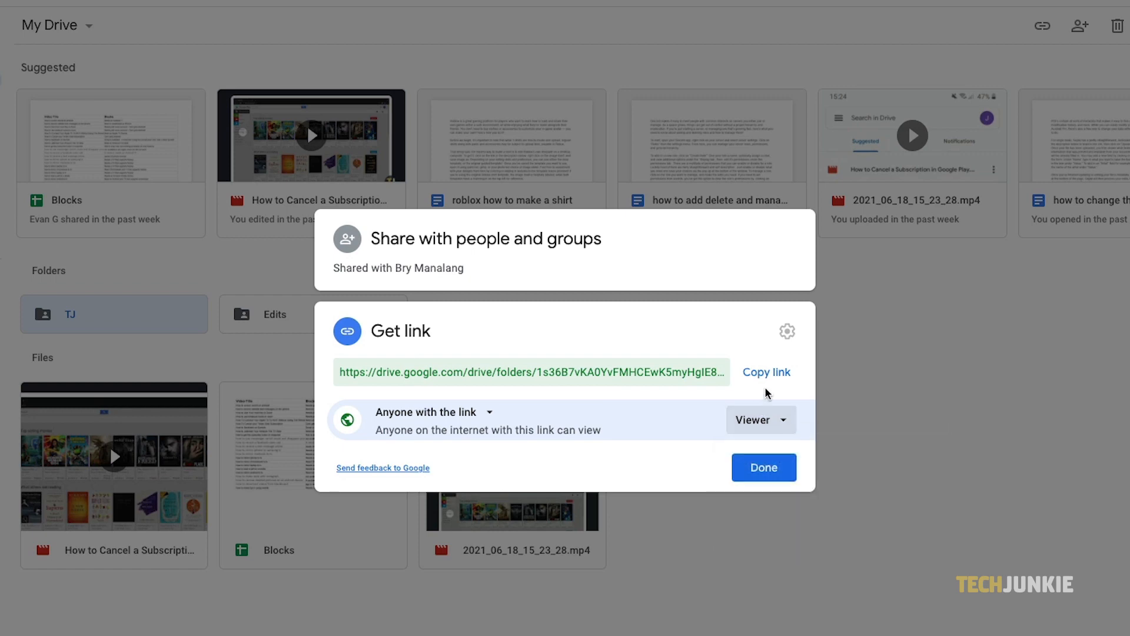
click(765, 372)
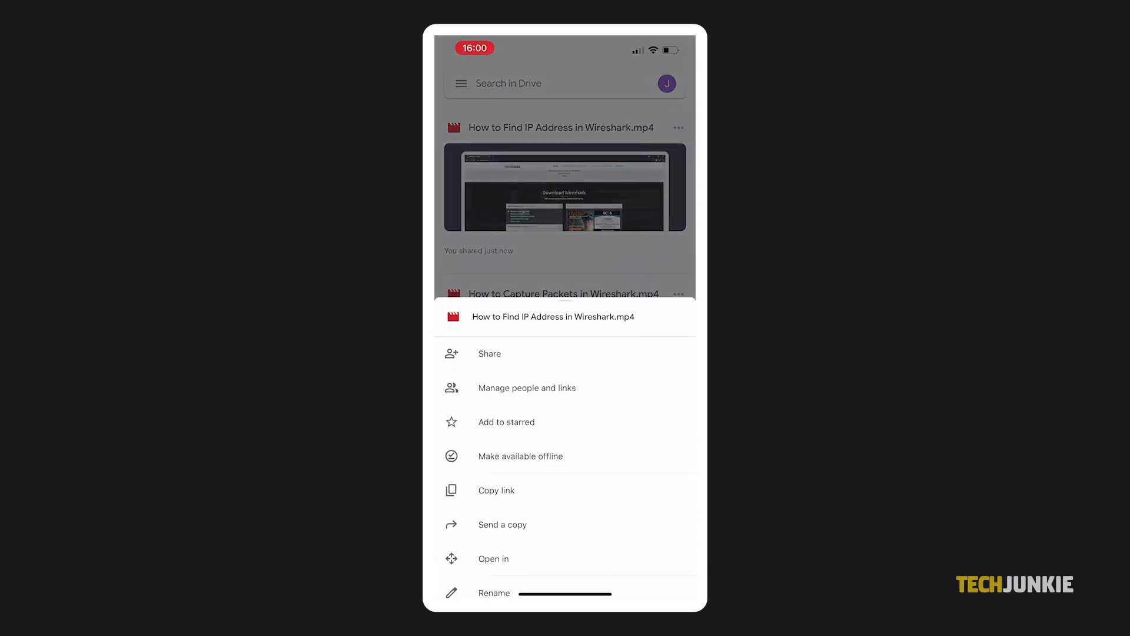
click(488, 353)
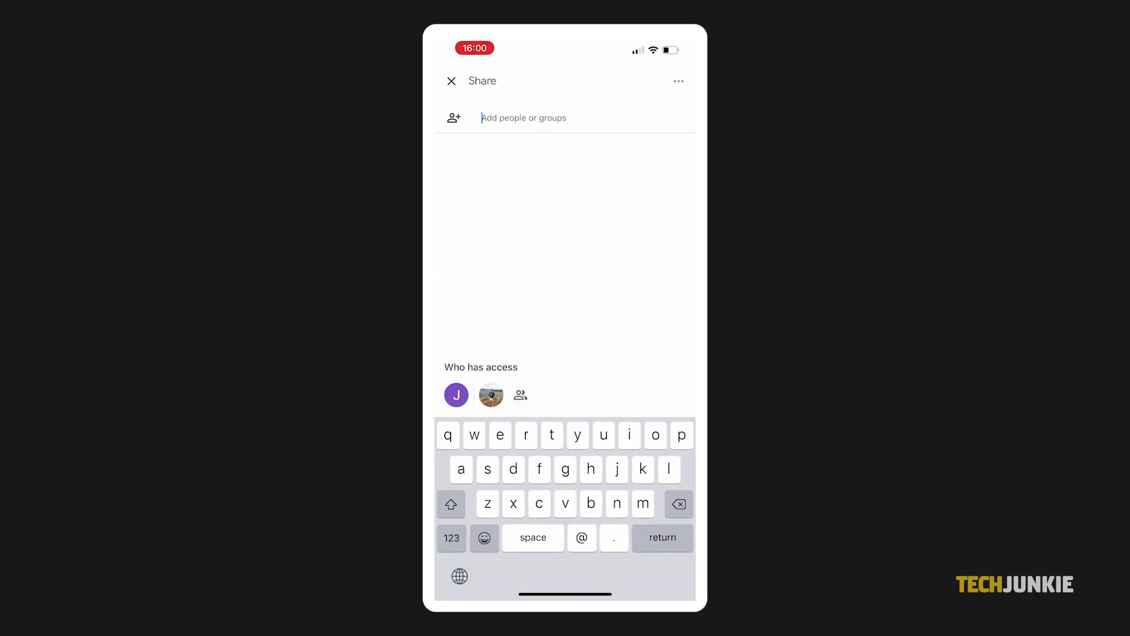
click(452, 81)
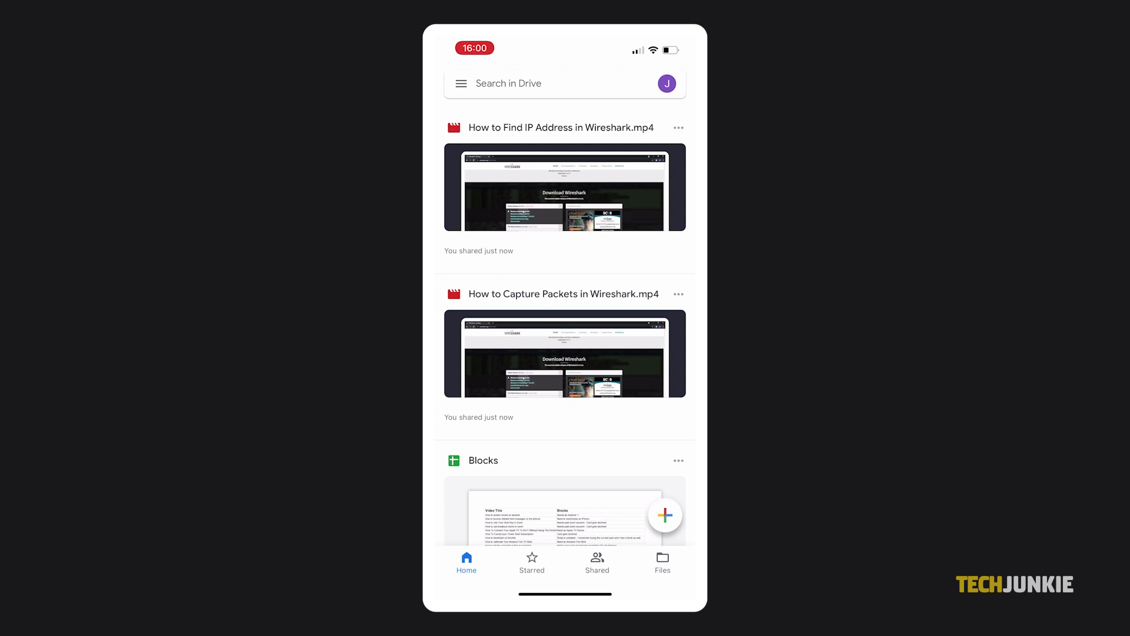
On mobile, share TJ from My Drive with the contact found by typing 'bry', as Editor
click(661, 562)
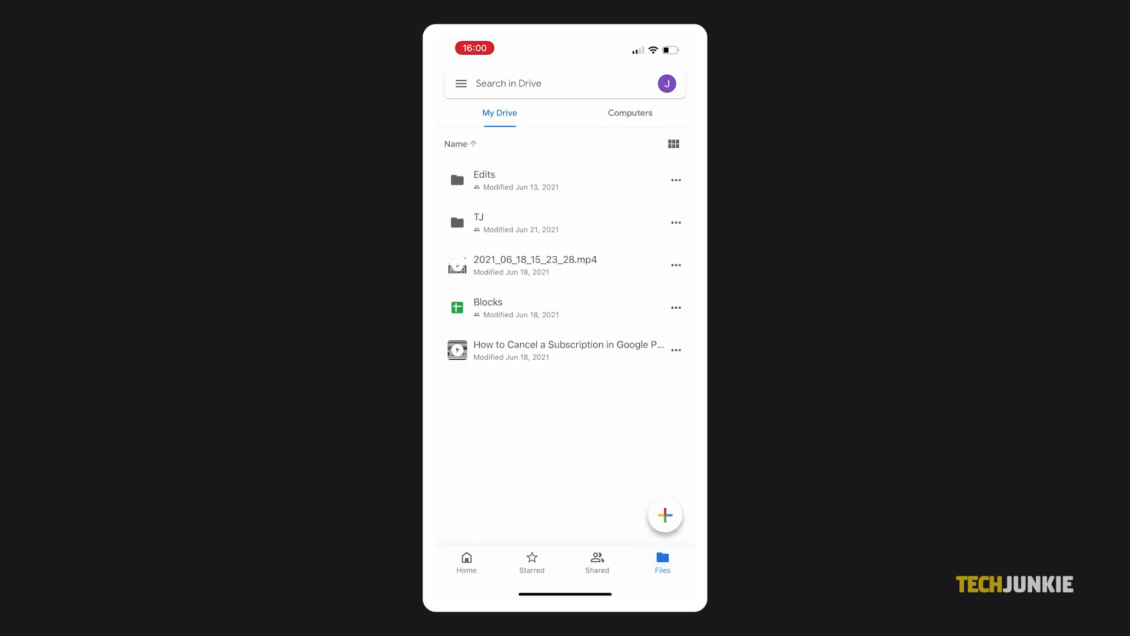
click(675, 222)
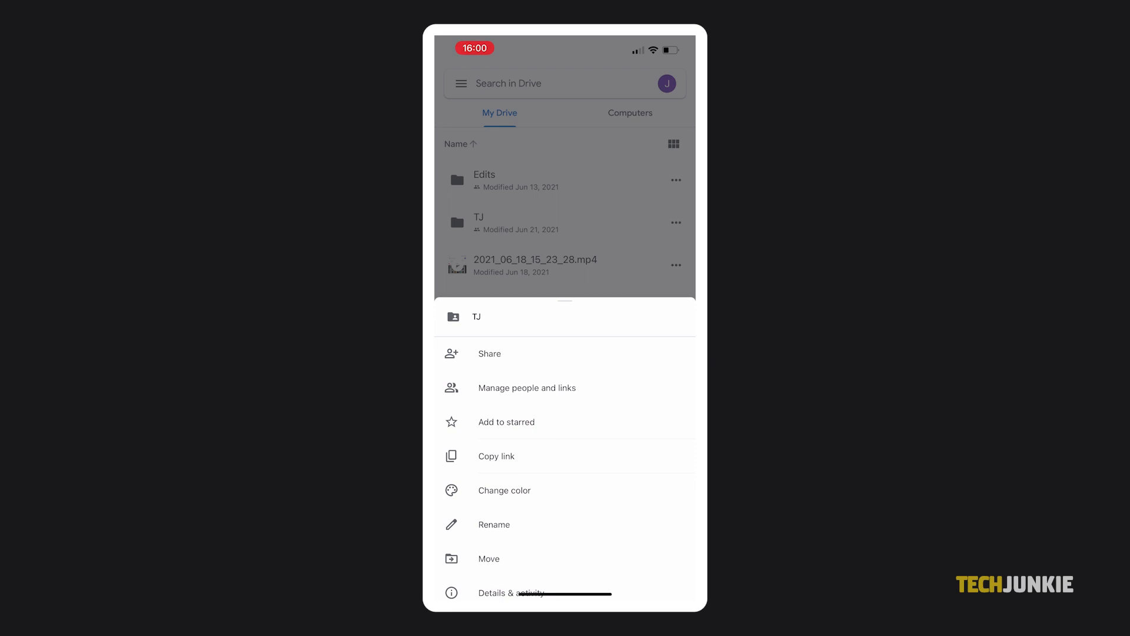
click(489, 353)
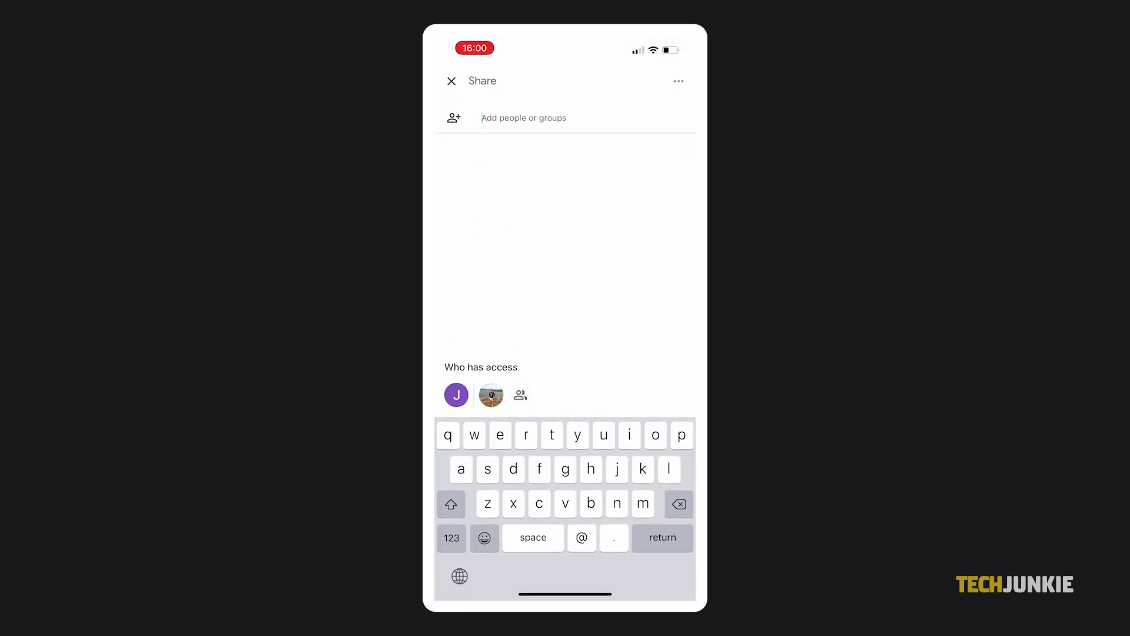
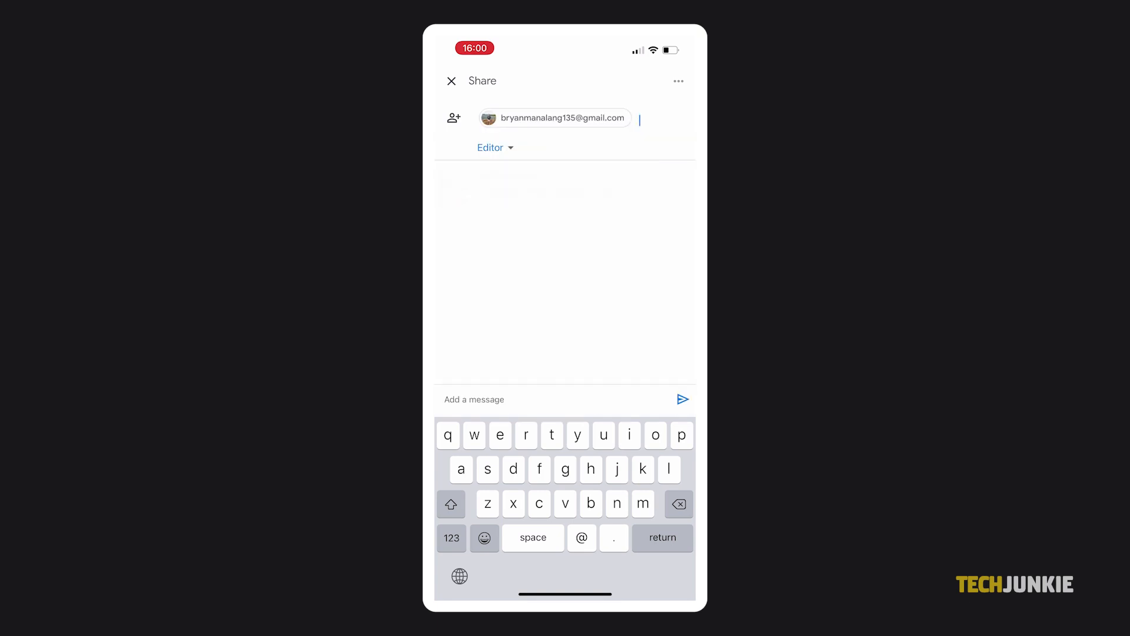
click(494, 147)
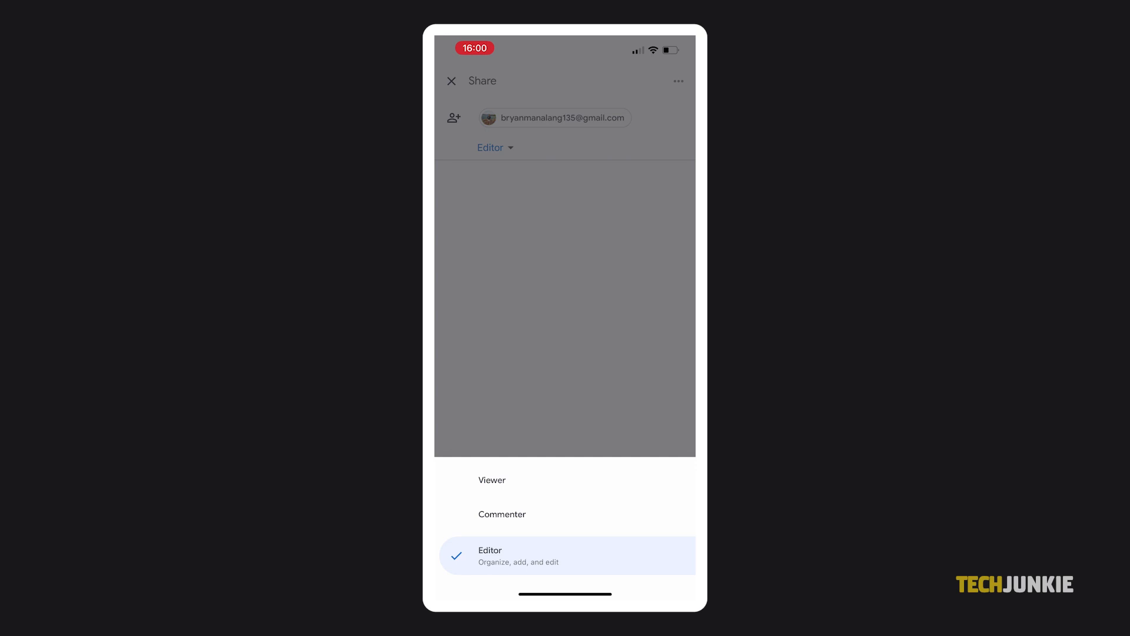
click(490, 550)
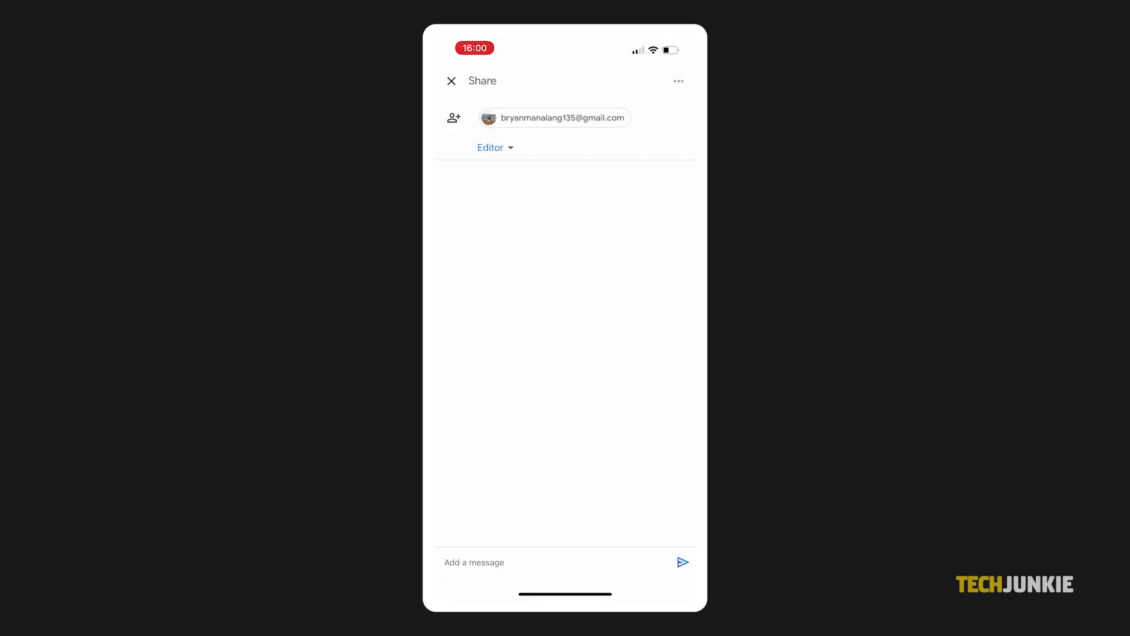
click(681, 562)
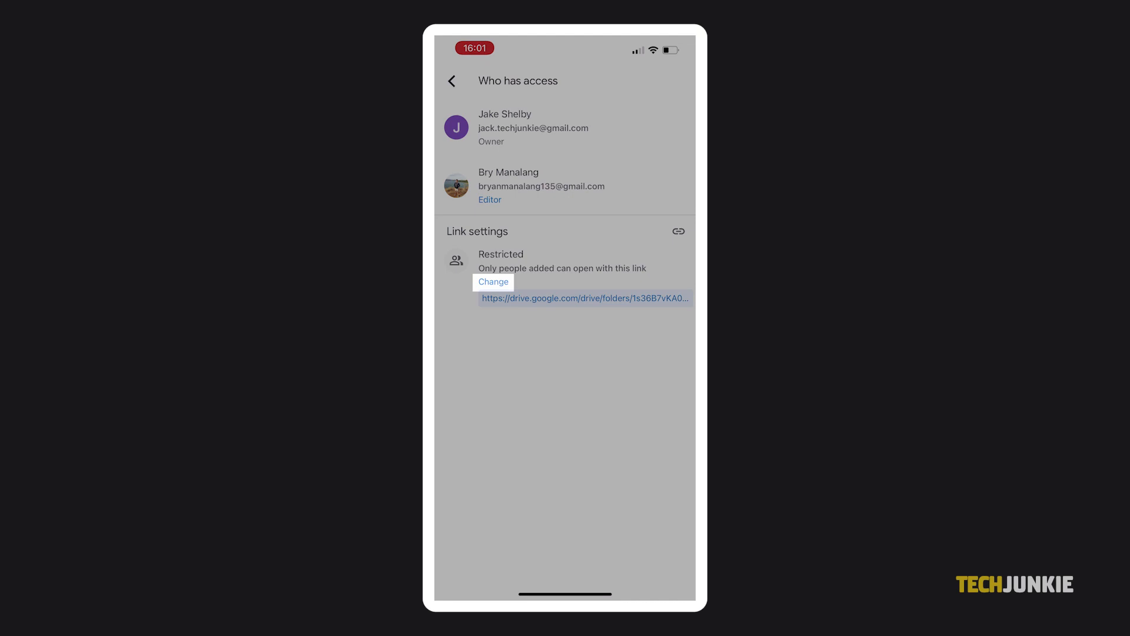
On mobile, switch TJ's link to anyone with the link as Viewer and copy it
click(493, 282)
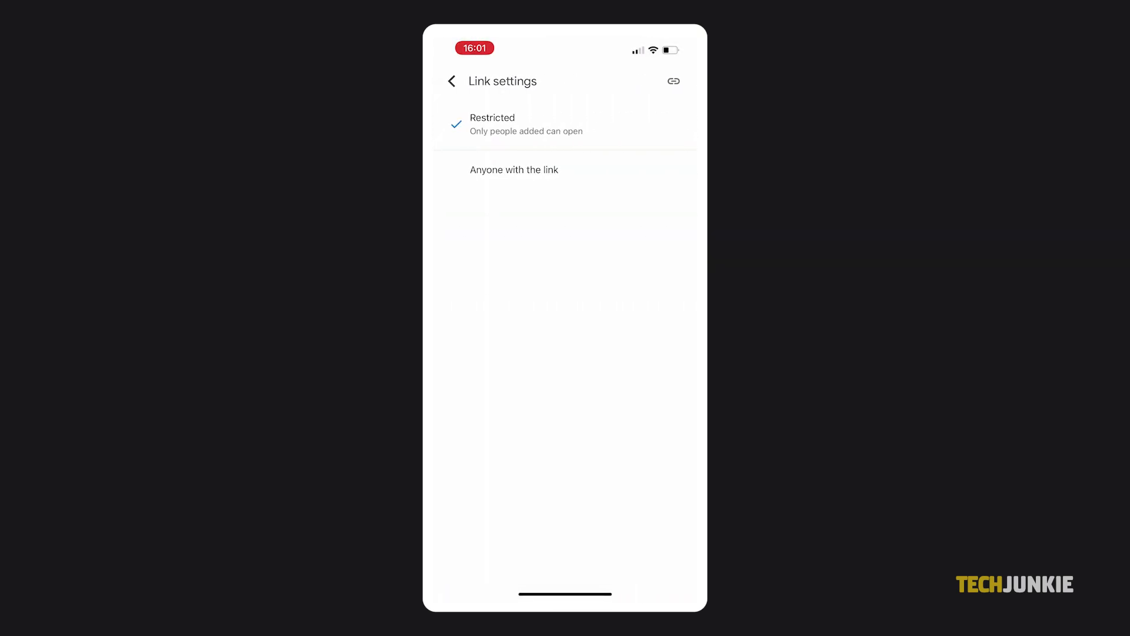
click(514, 170)
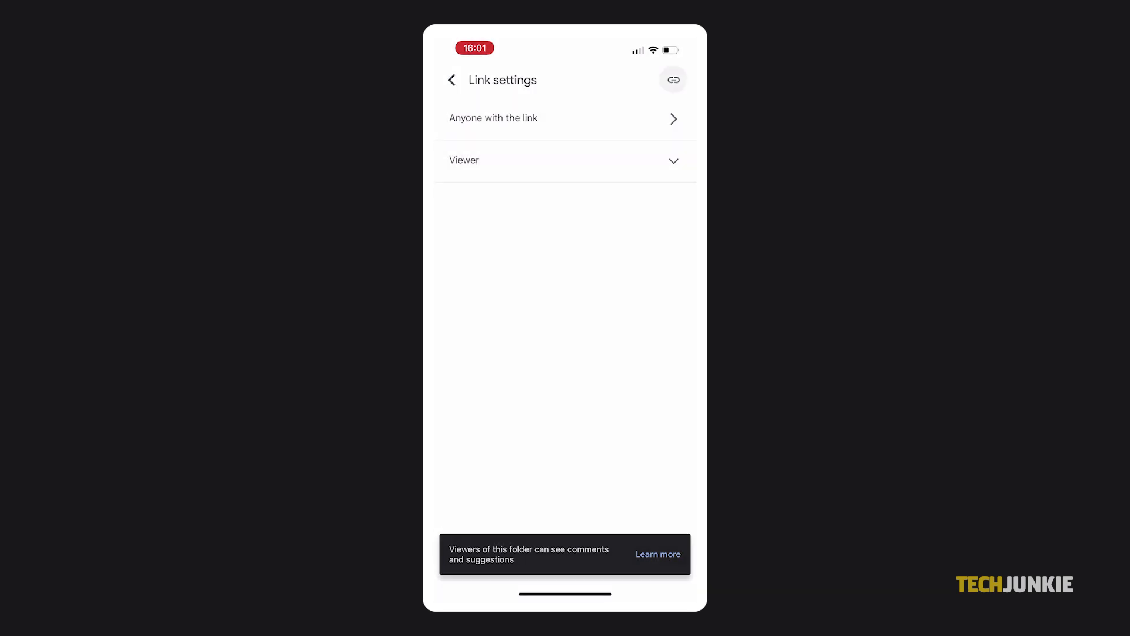
click(671, 80)
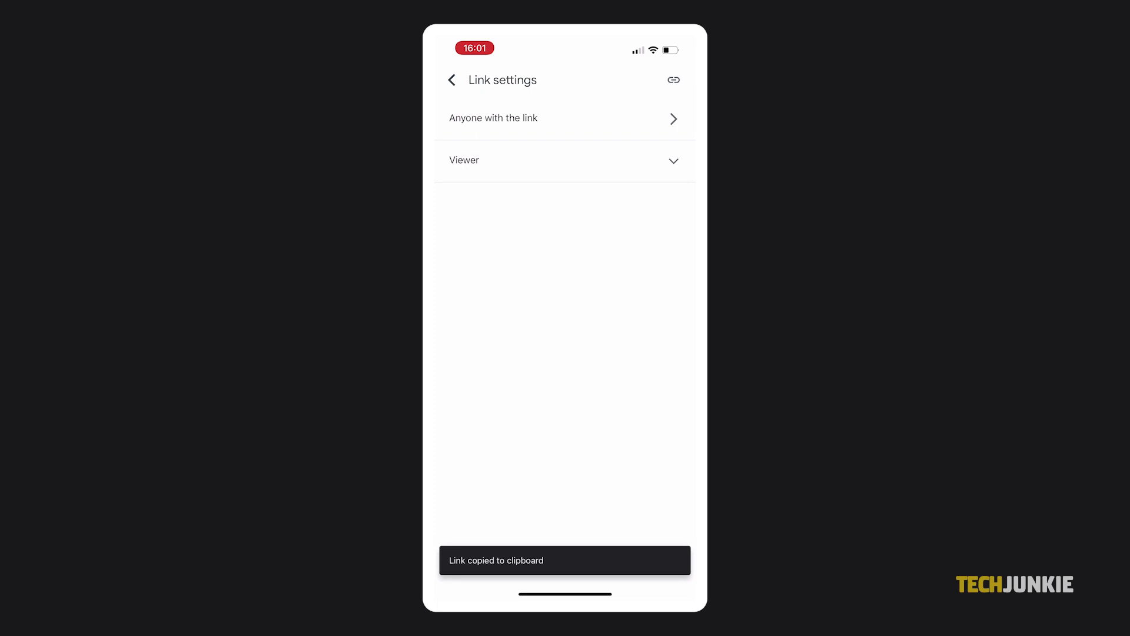